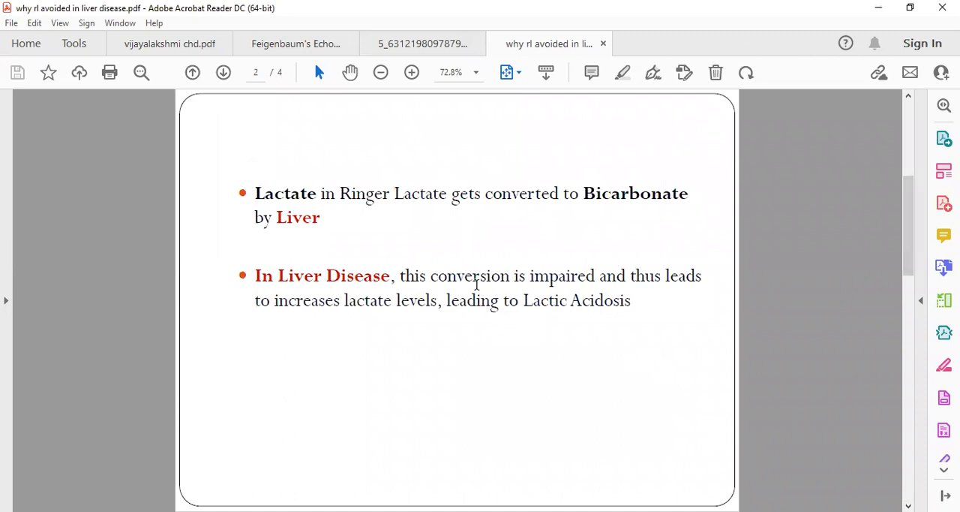
mouse_move(368, 201)
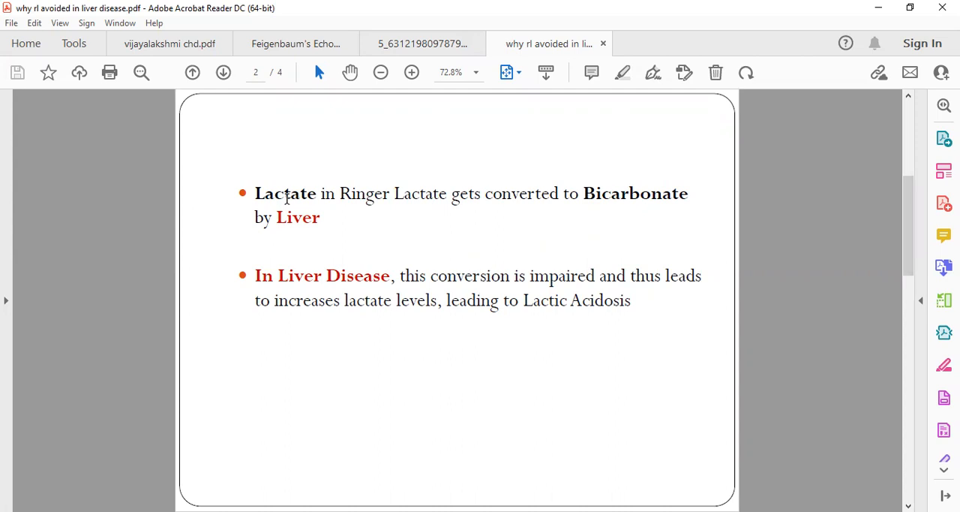
mouse_move(336, 200)
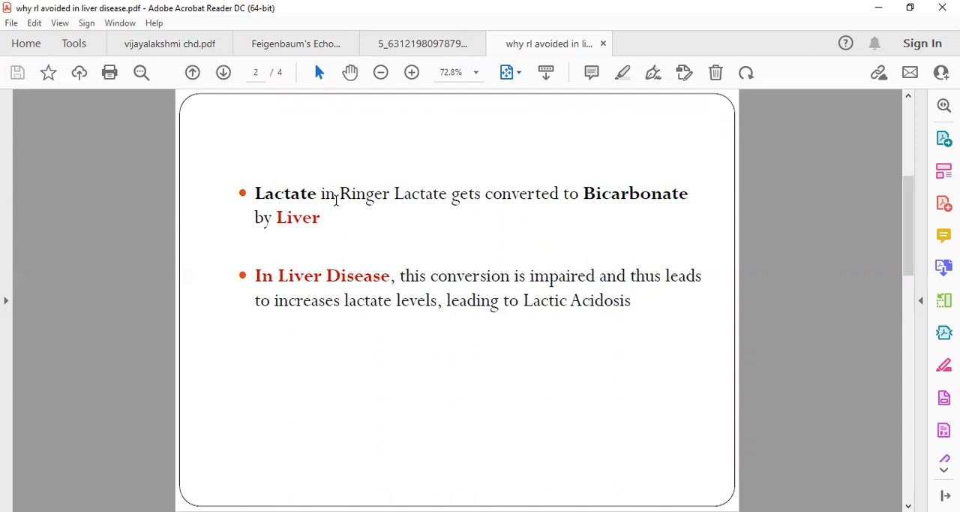
mouse_move(439, 317)
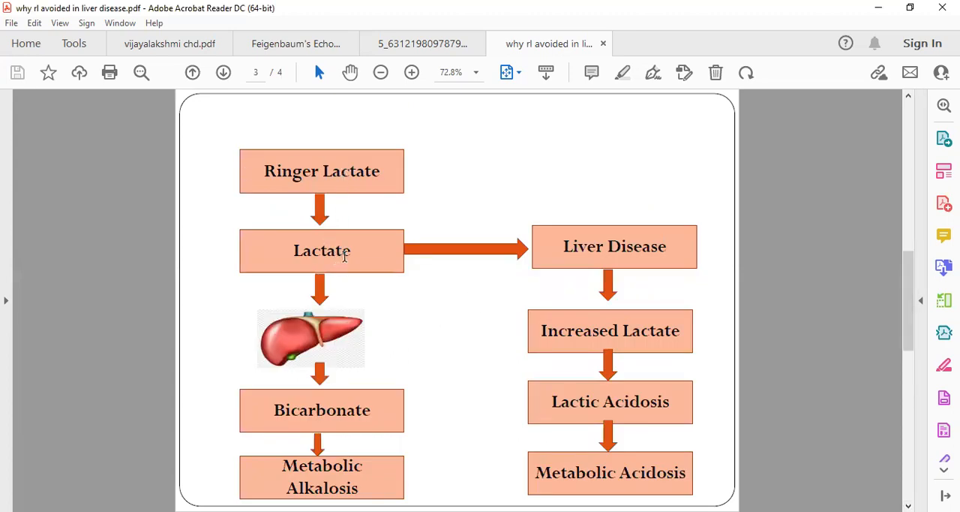
mouse_move(279, 359)
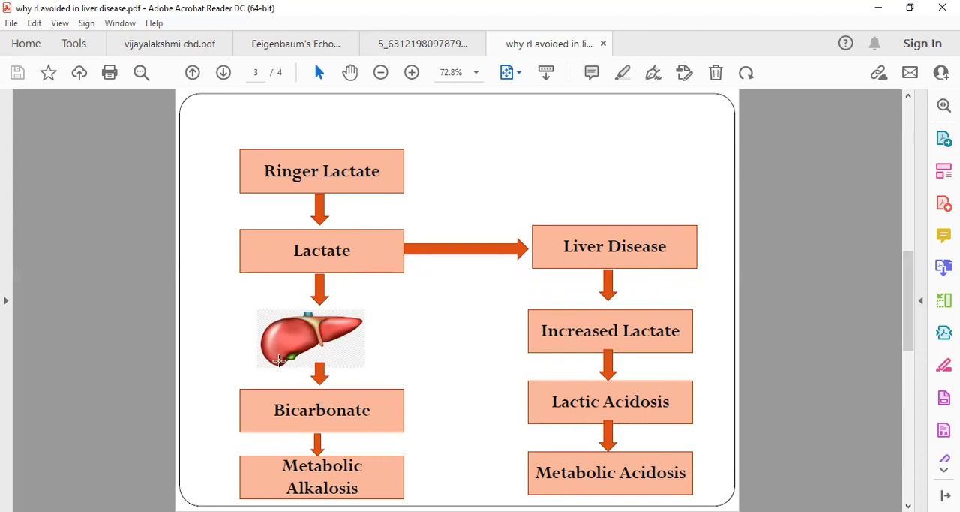
mouse_move(331, 346)
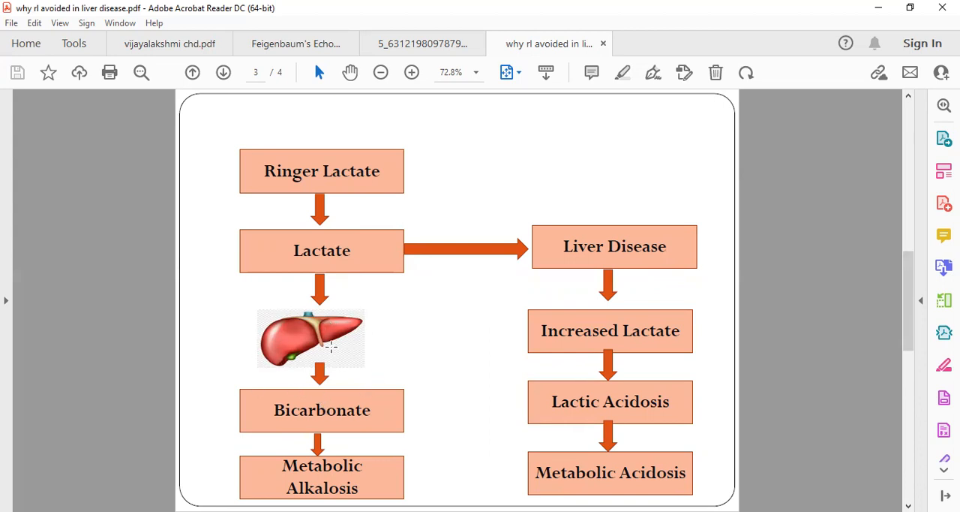
mouse_move(336, 489)
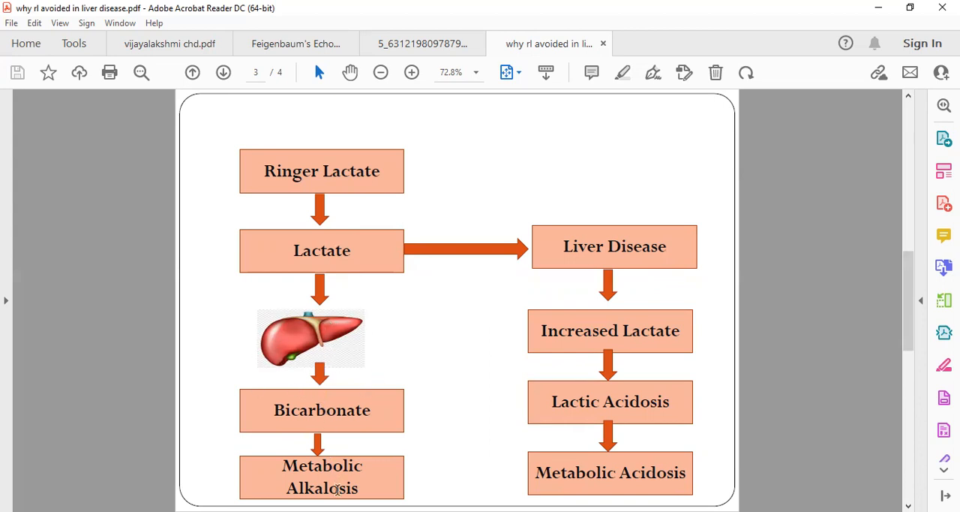
mouse_move(304, 349)
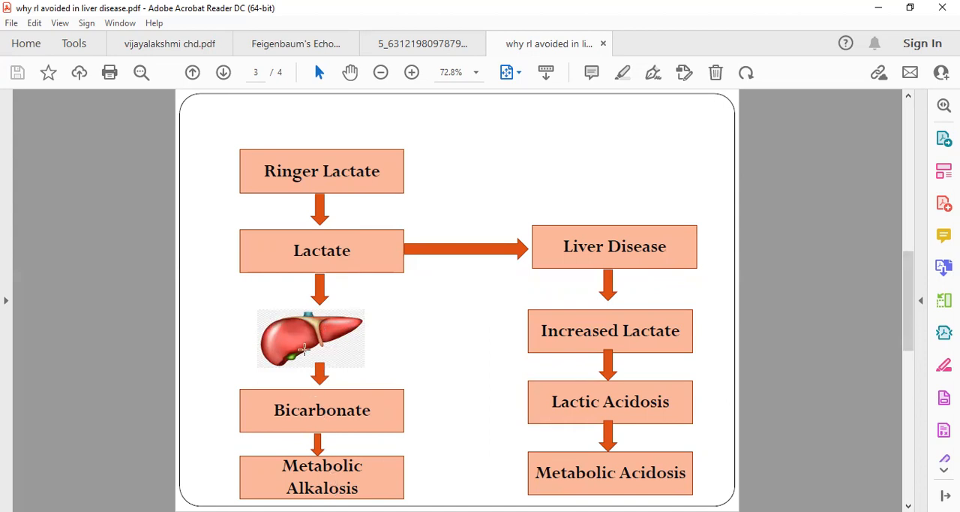
mouse_move(336, 315)
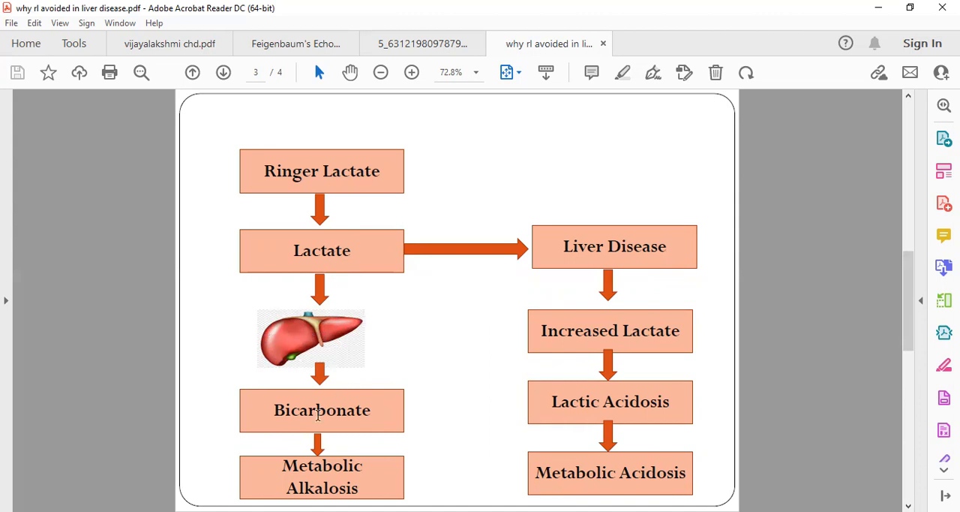
mouse_move(521, 299)
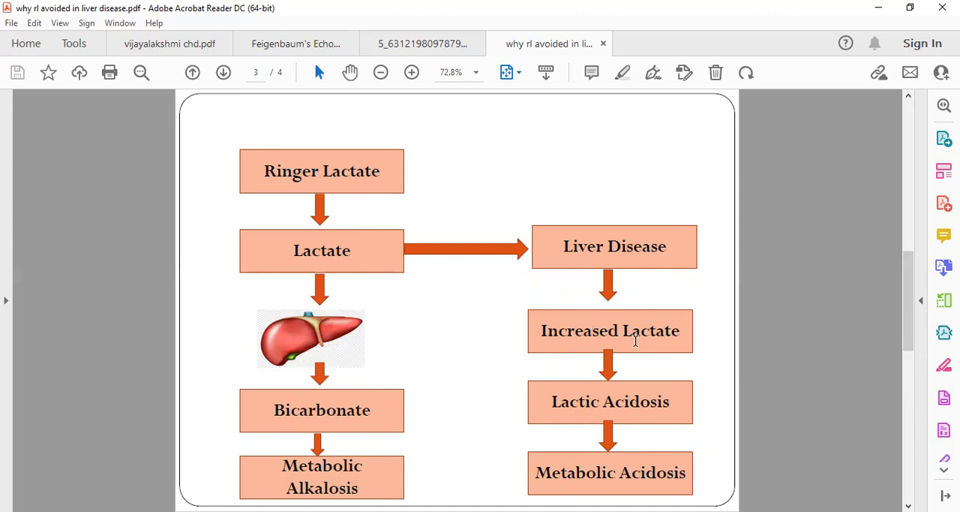
mouse_move(634, 454)
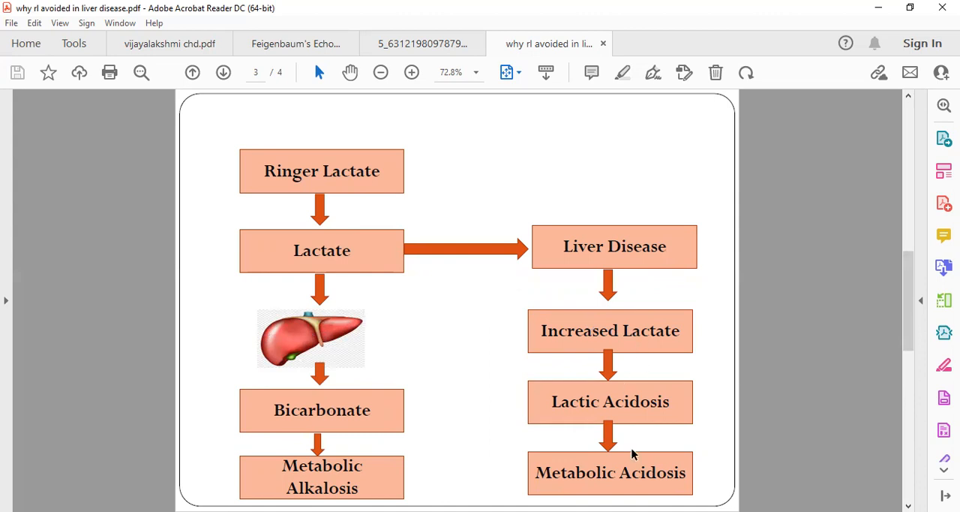
mouse_move(647, 480)
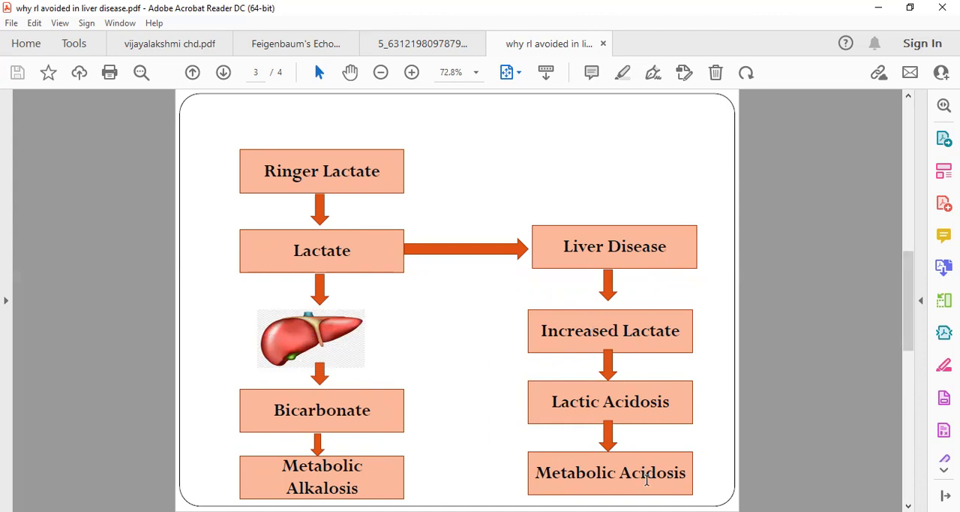
mouse_move(430, 293)
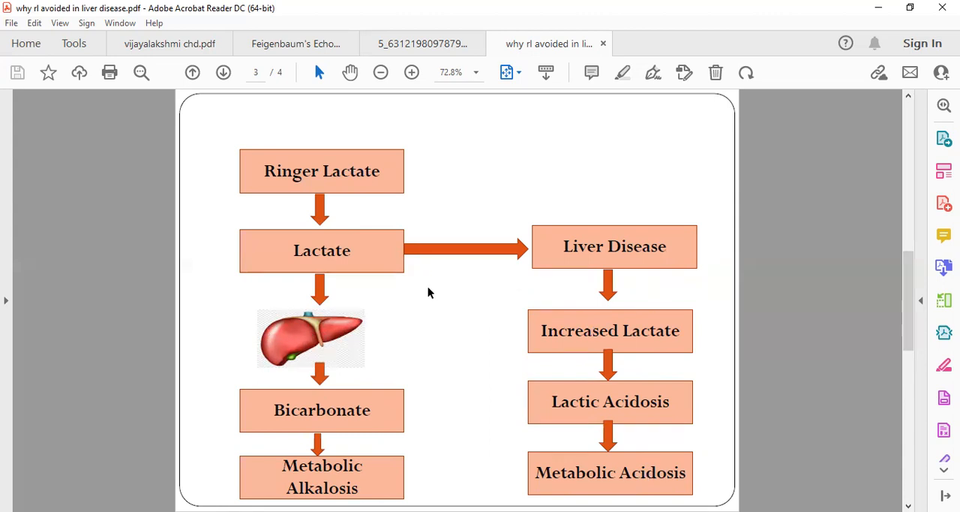